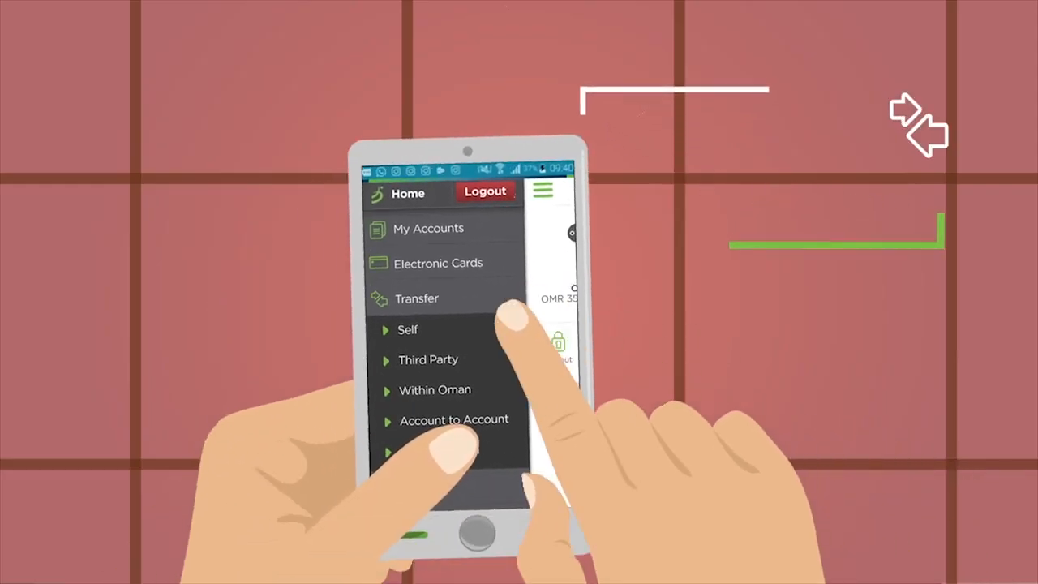
# Expand Transfer in the side menu to show Self, Third Party, Within Oman and Account to Account
pyautogui.click(432, 390)
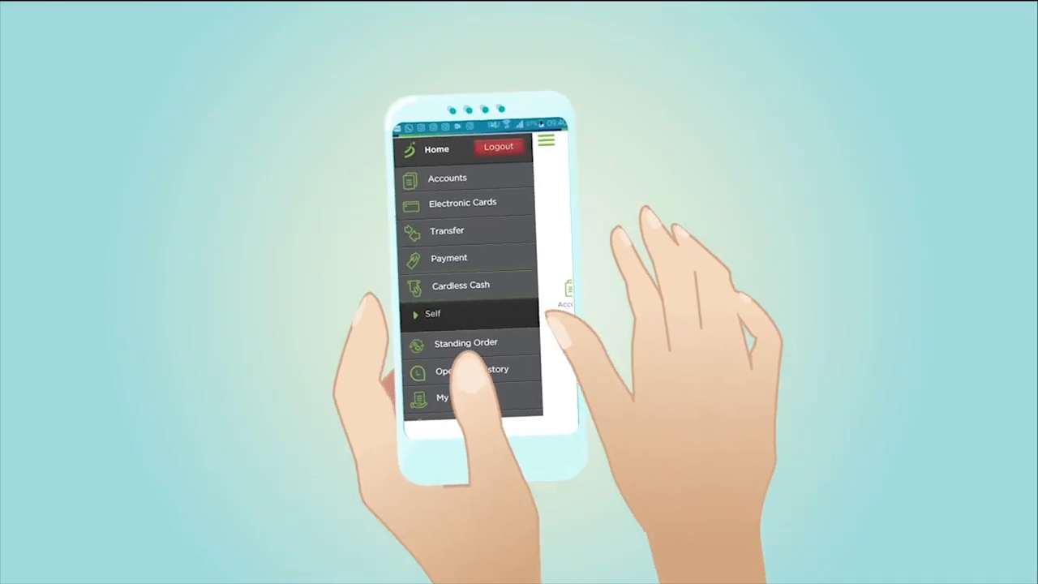
# Expand Payment and go to Bill Payment with the Saving Account as source
pyautogui.click(461, 285)
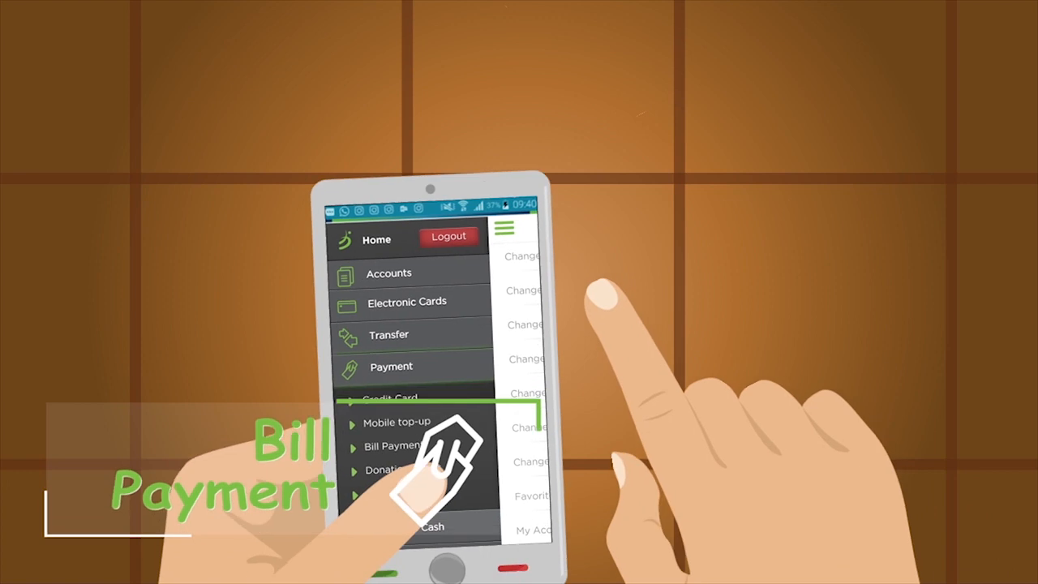
pyautogui.click(392, 446)
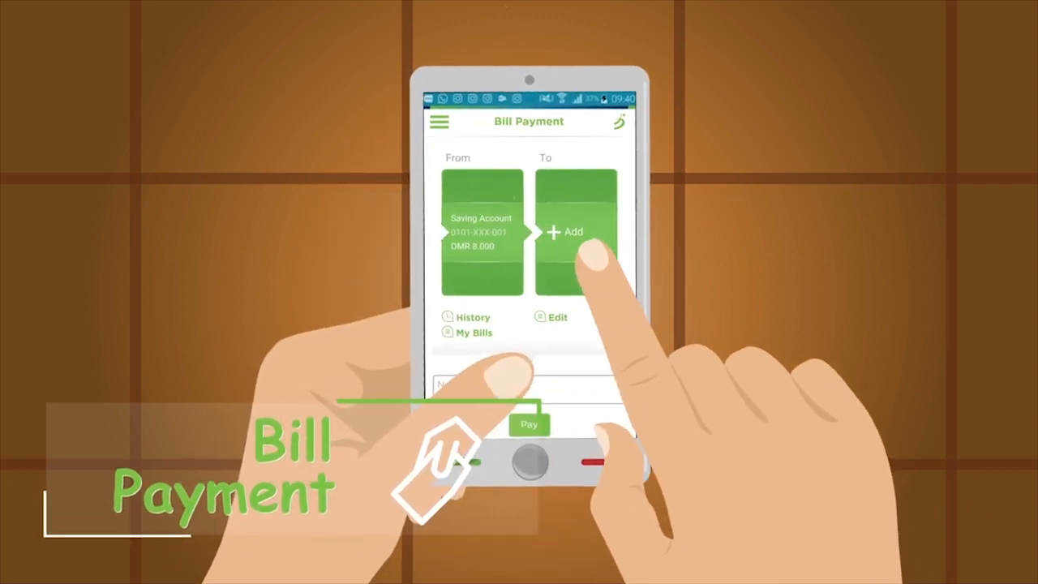